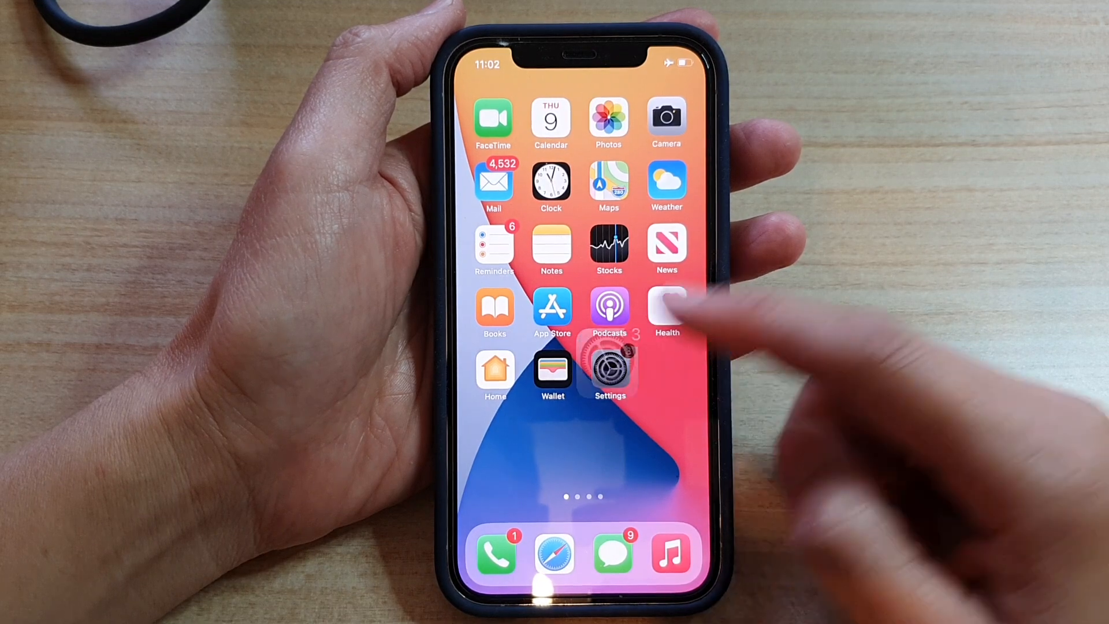
Launch Settings from the home screen and scroll to the Safari row
left_click(610, 367)
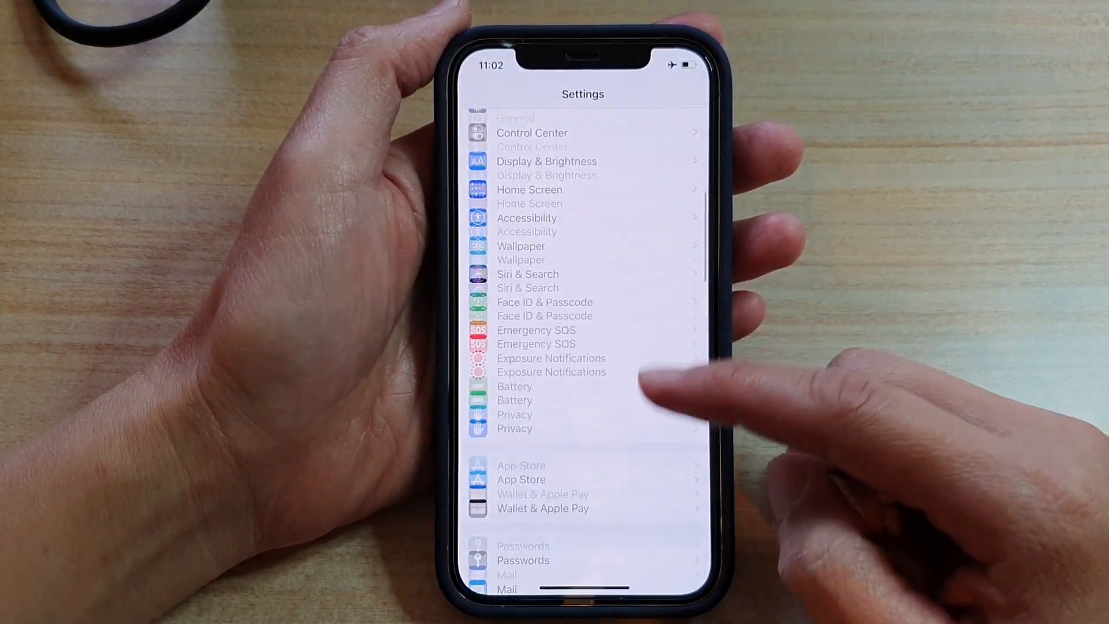
scroll("down", 3)
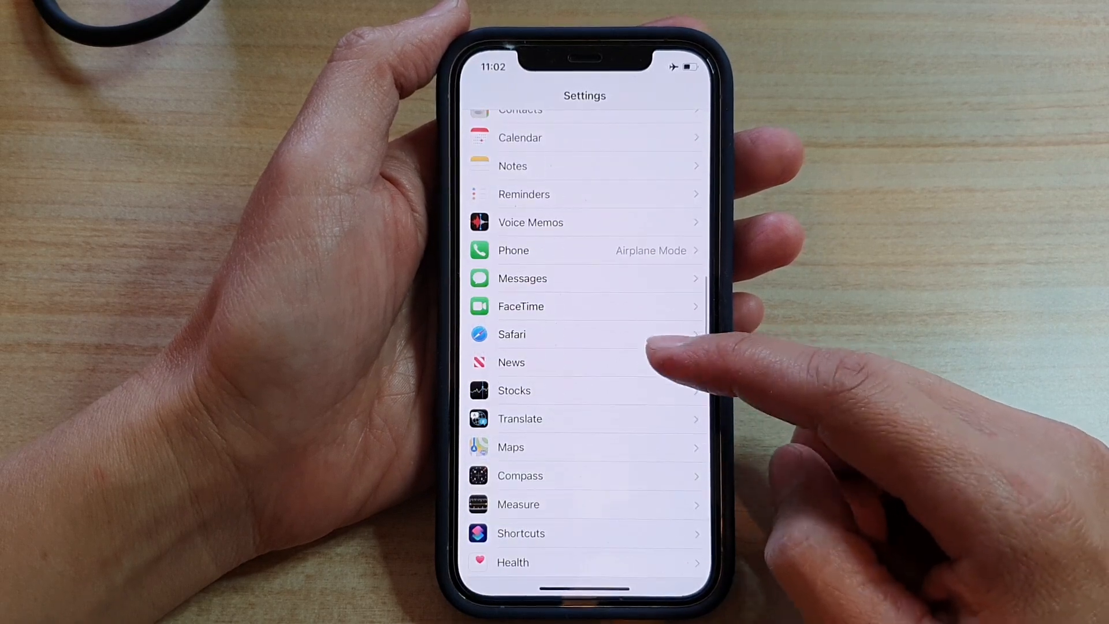
Enter Safari settings and go to its Advanced page (JavaScript on, Web Inspector off)
left_click(512, 334)
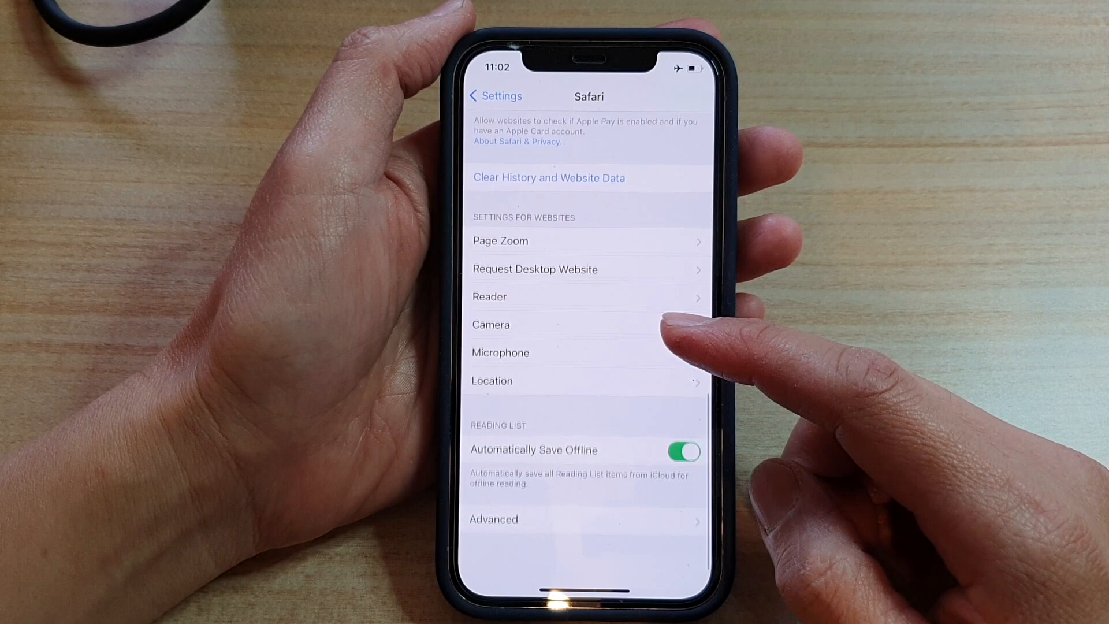
scroll("down", 3)
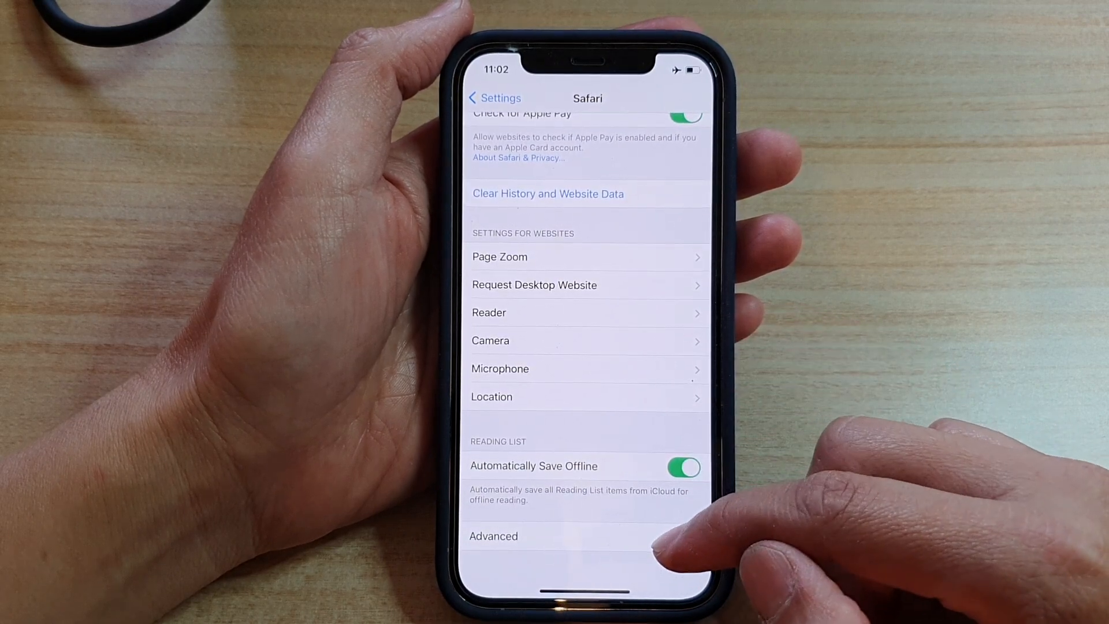
left_click(493, 535)
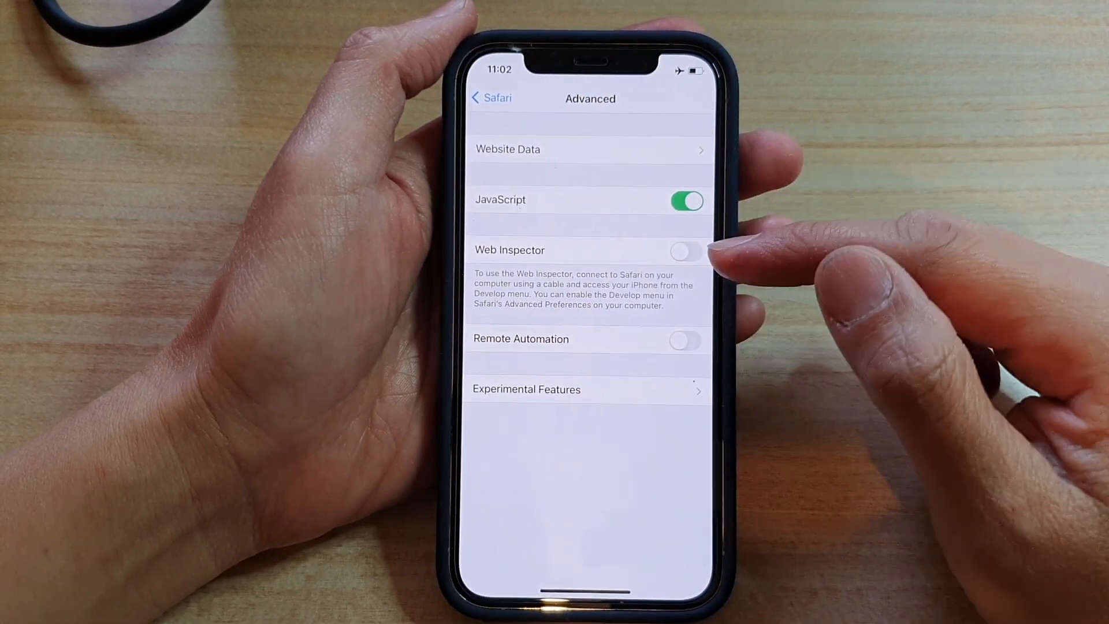
left_click(684, 252)
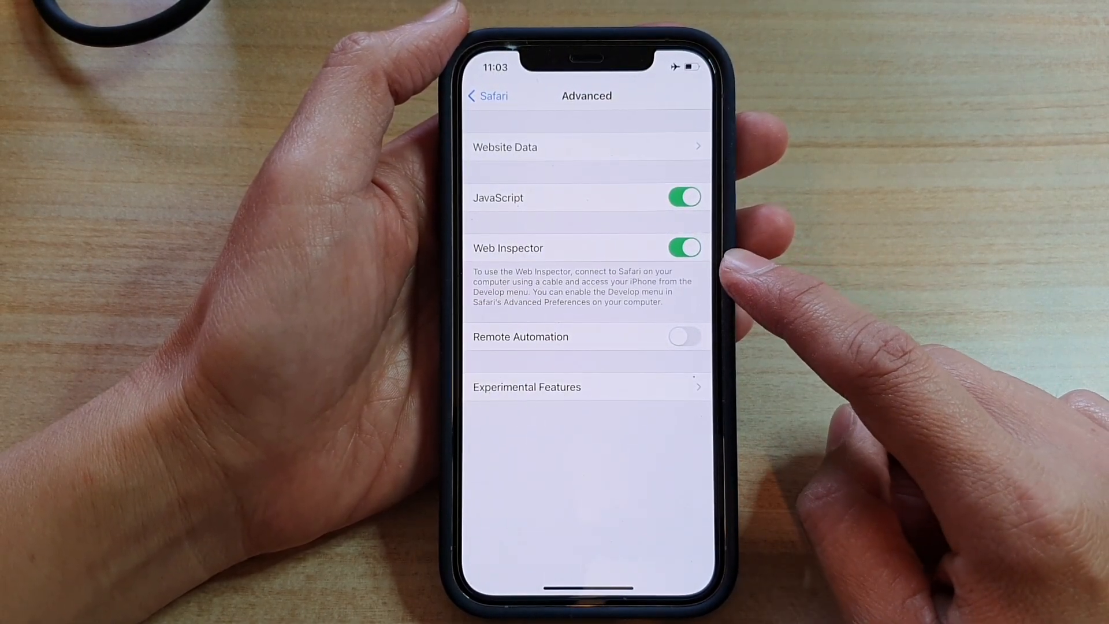
left_click(683, 248)
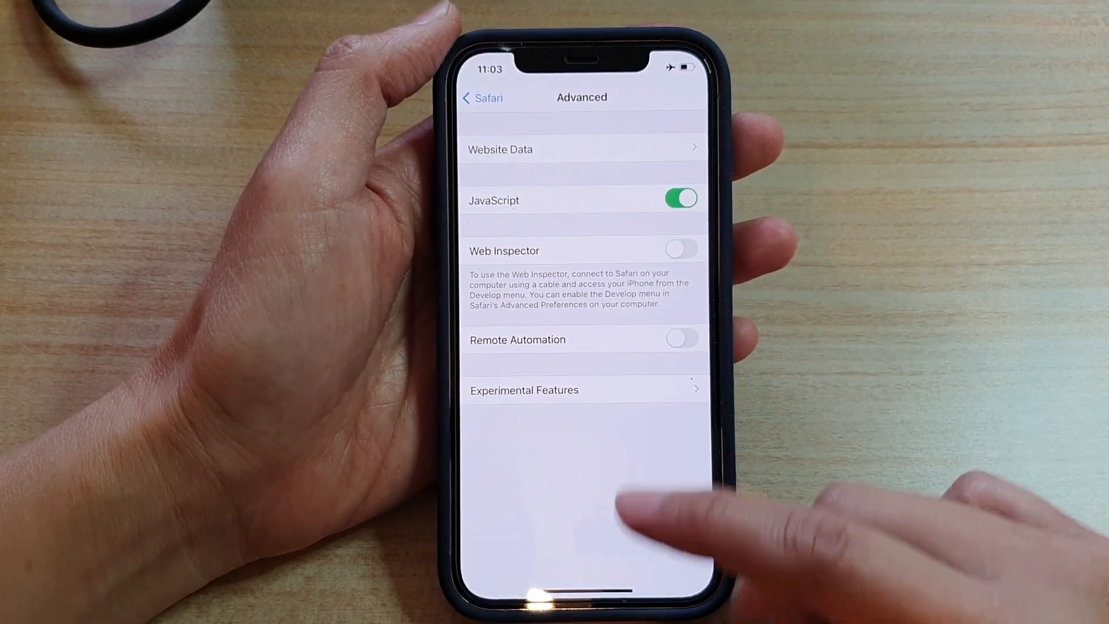